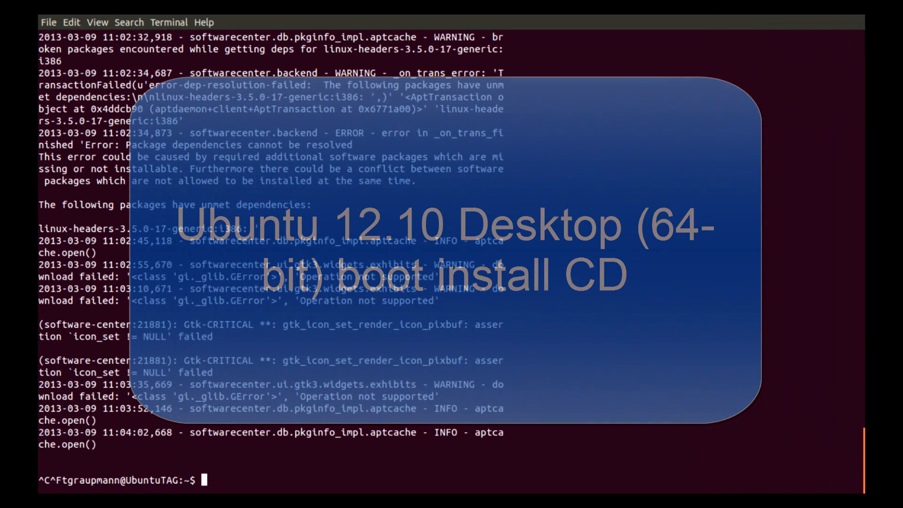
Shut down the running system from the terminal with a sudo shutdown command.
{"action": "type", "text": "sh"}
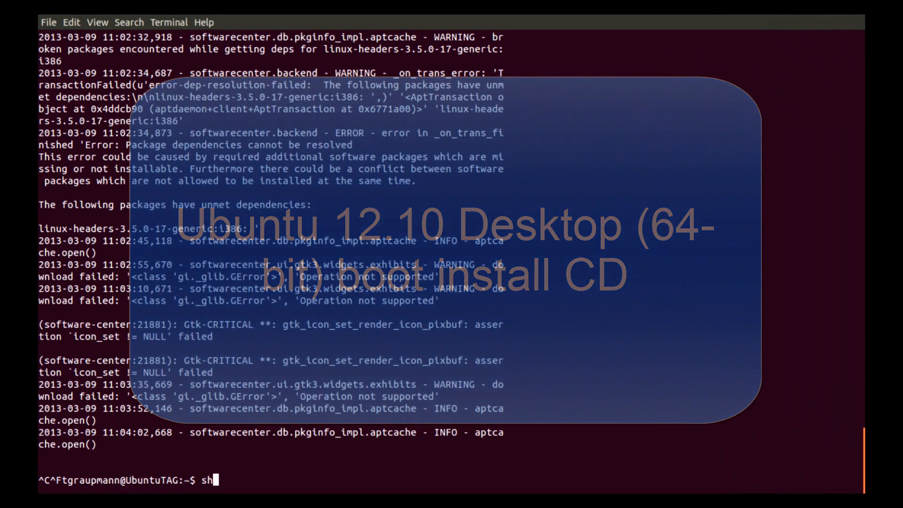
{"action": "type", "text": "u"}
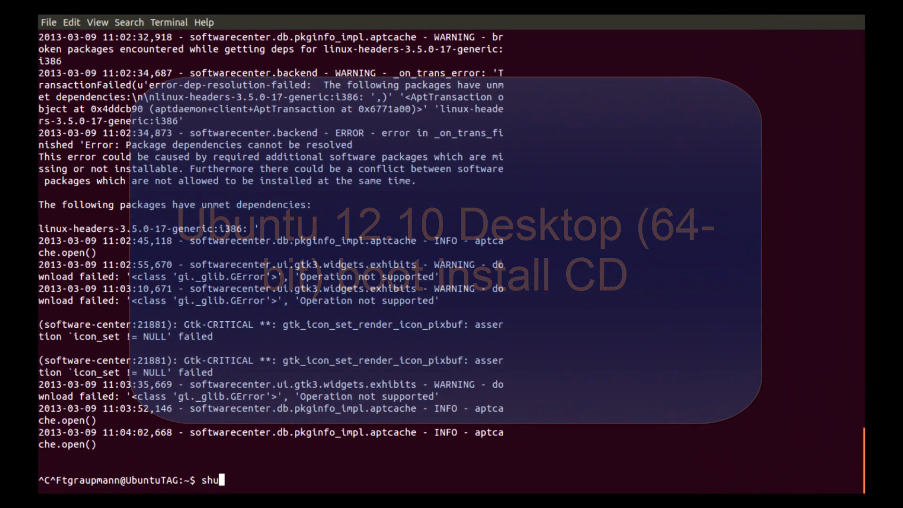
{"action": "type", "text": "d"}
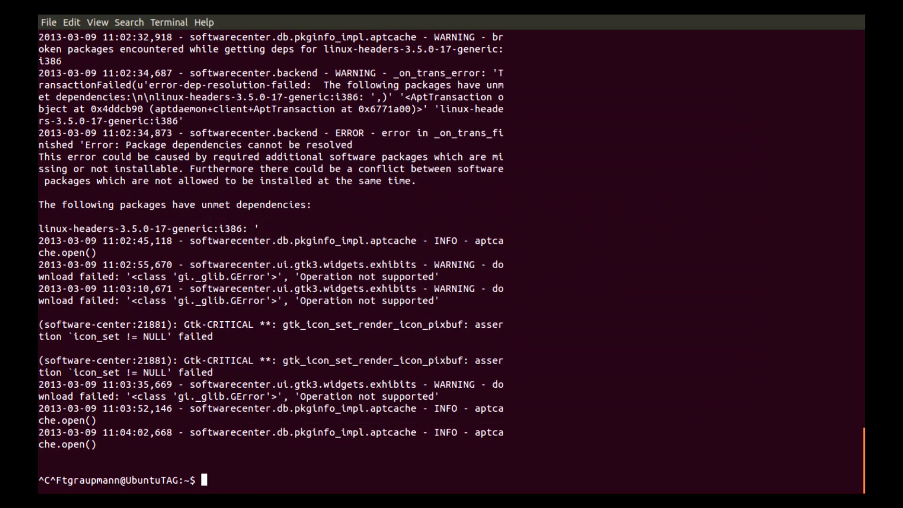
{"action": "type", "text": "sudo h"}
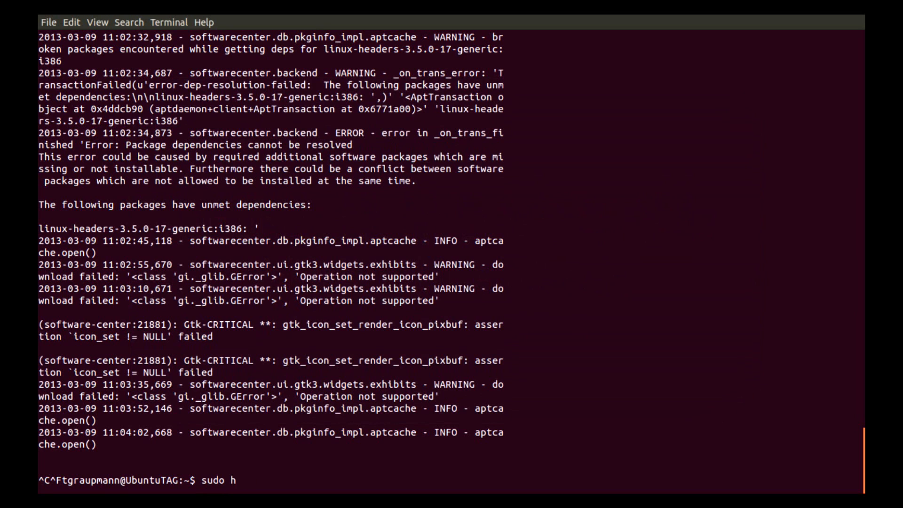
{"action": "type", "text": "shutdo"}
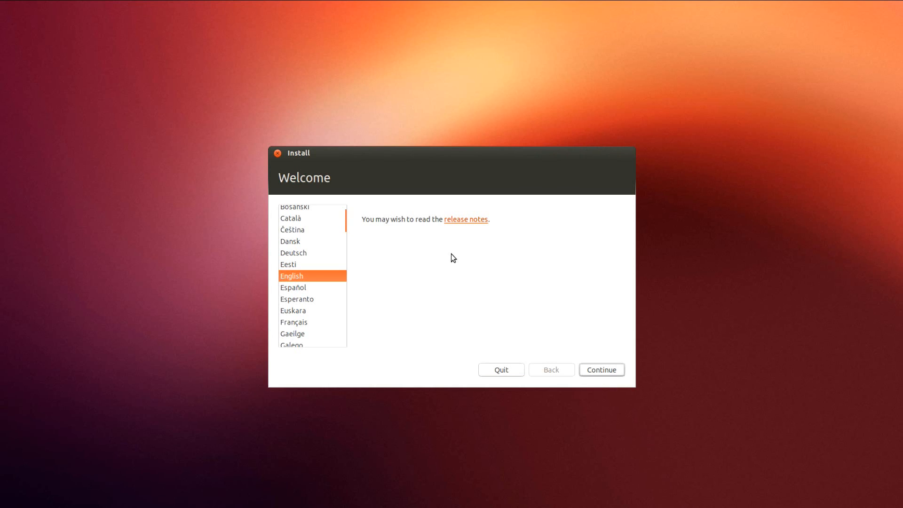
{"action": "mouse_move", "coordinate": [596, 389]}
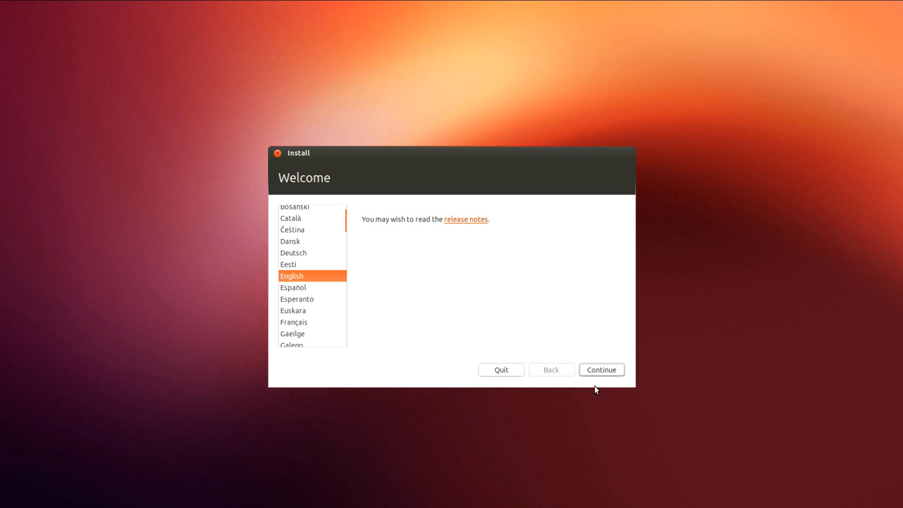
Keep English, enable 'Download updates while installing' and third-party software, and continue to installation type.
{"action": "left_click", "coordinate": [601, 369]}
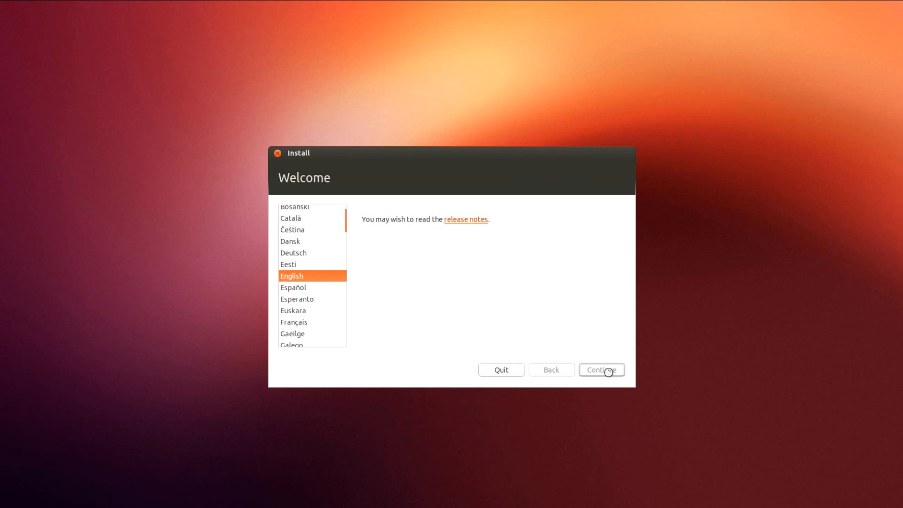
{"action": "left_click", "coordinate": [601, 369]}
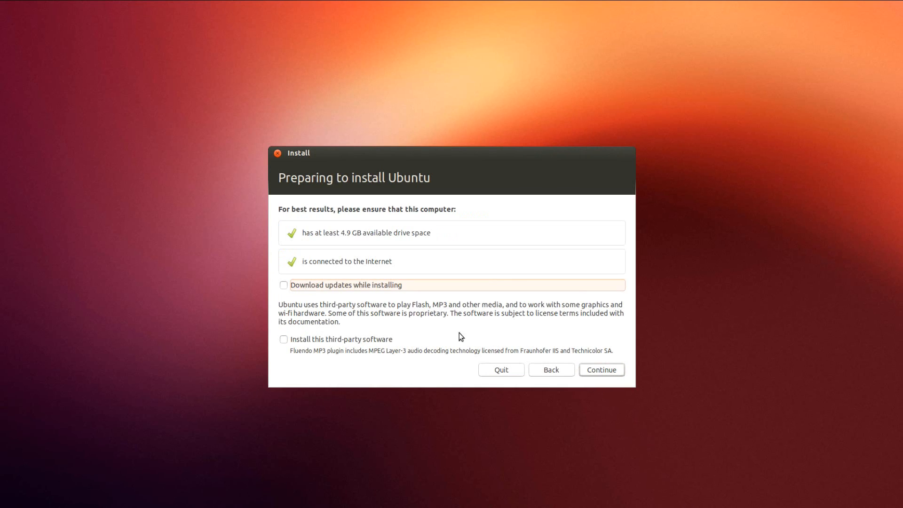
{"action": "mouse_move", "coordinate": [332, 293]}
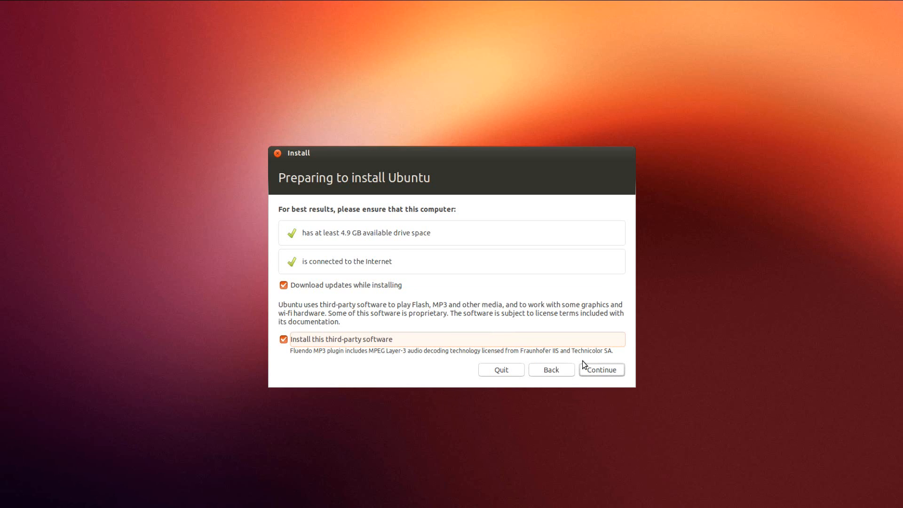
{"action": "left_click", "coordinate": [601, 369]}
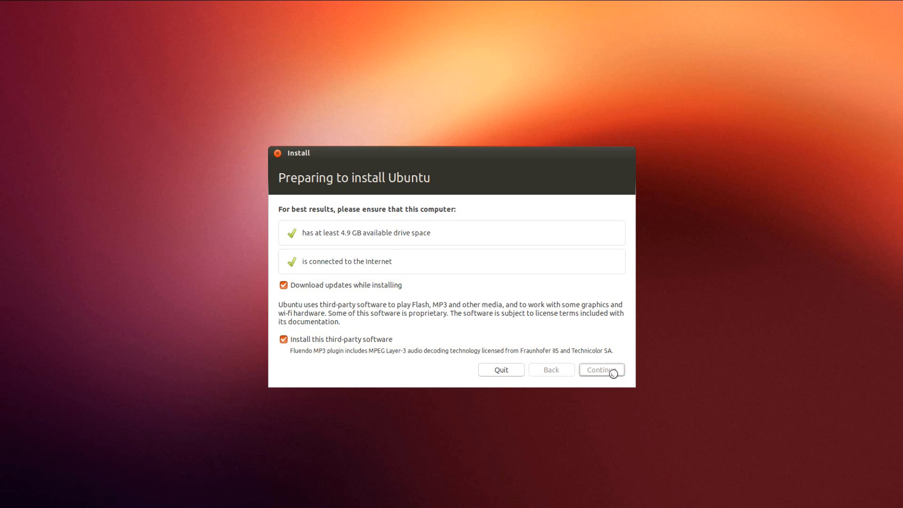
{"action": "left_click", "coordinate": [602, 368]}
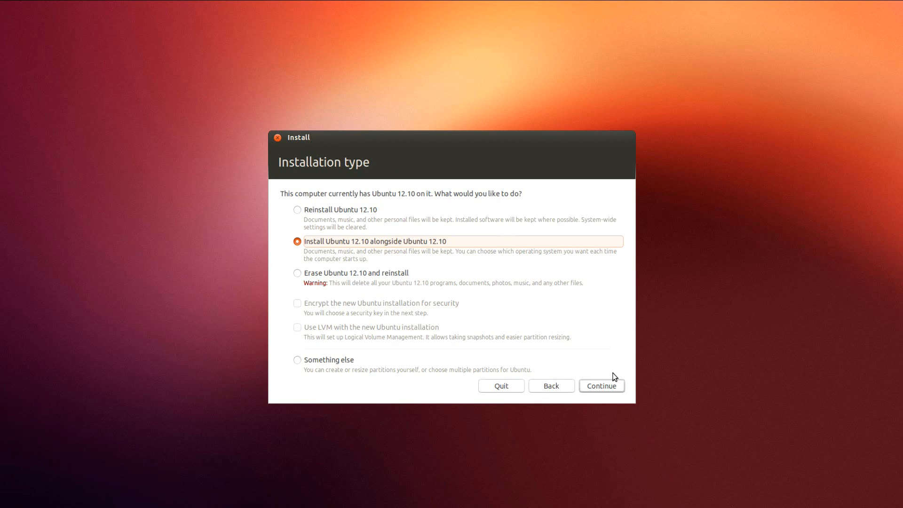
{"action": "mouse_move", "coordinate": [387, 280]}
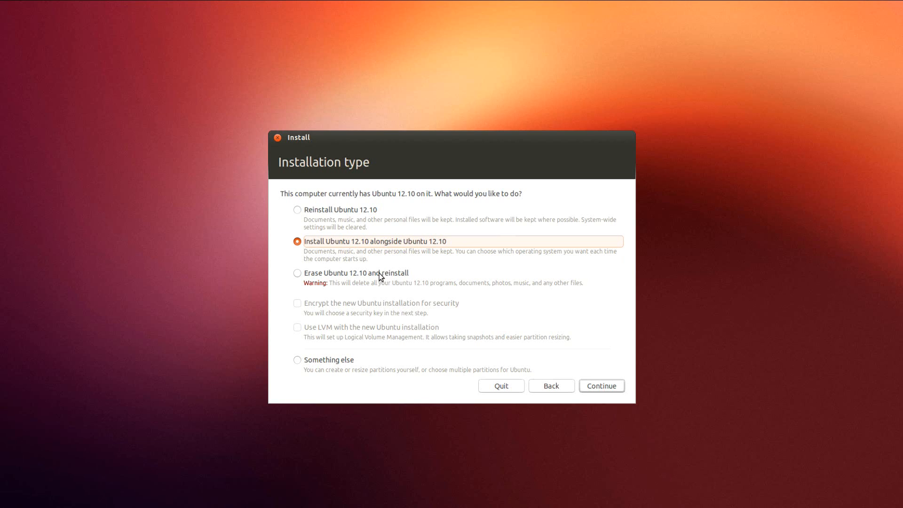
Choose 'Erase Ubuntu 12.10 and reinstall' and confirm to begin disk setup.
{"action": "left_click", "coordinate": [298, 273]}
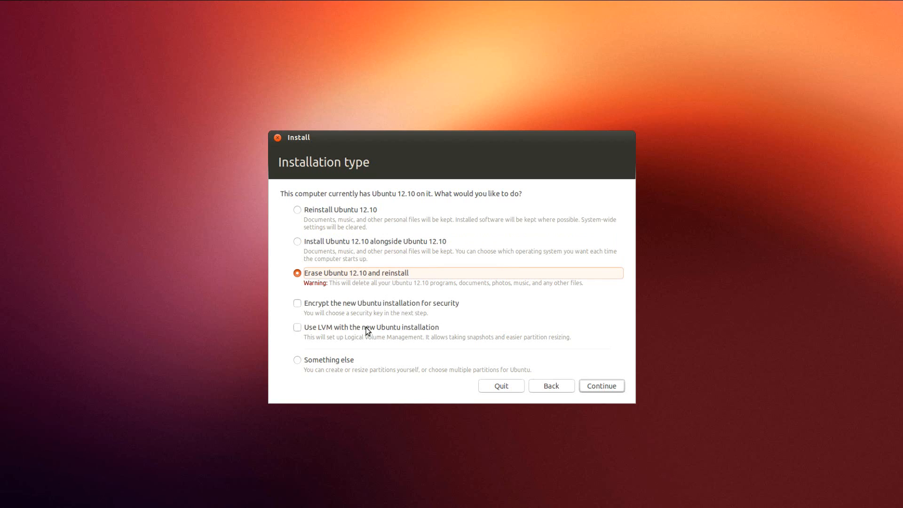
{"action": "mouse_move", "coordinate": [395, 328]}
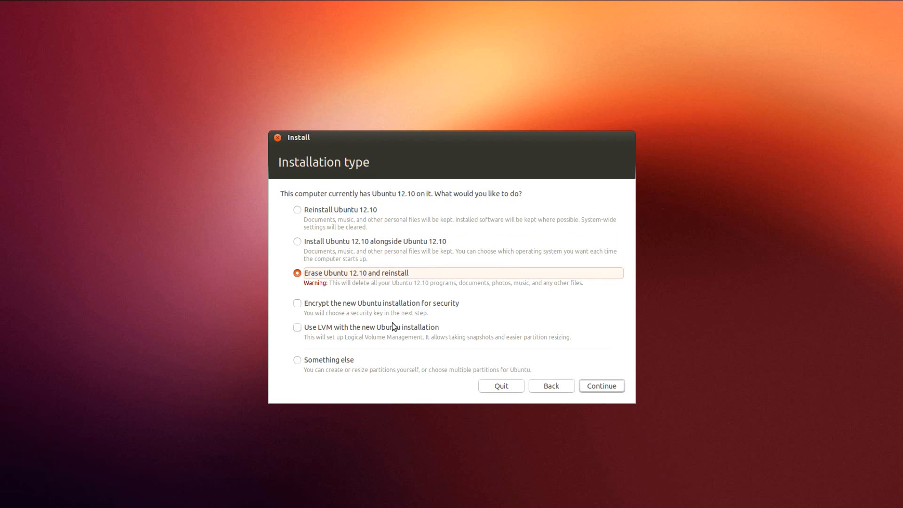
{"action": "mouse_move", "coordinate": [394, 327]}
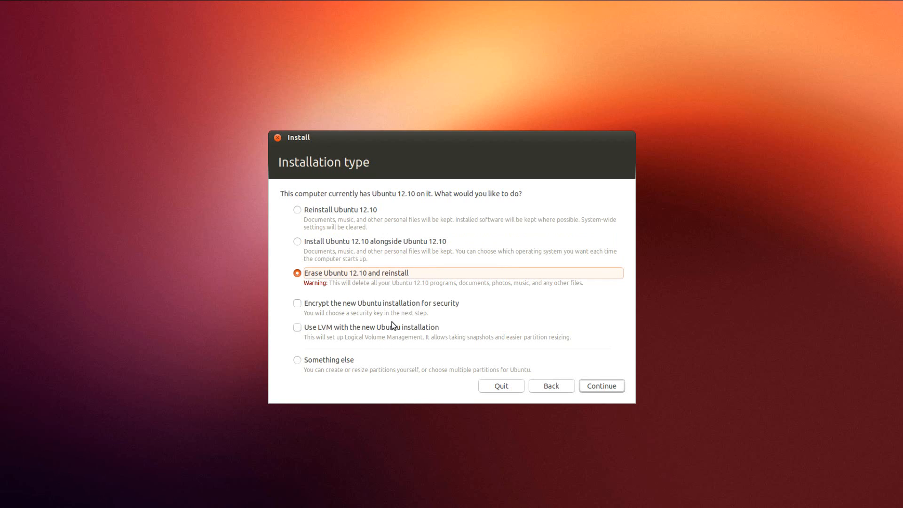
{"action": "mouse_move", "coordinate": [376, 322]}
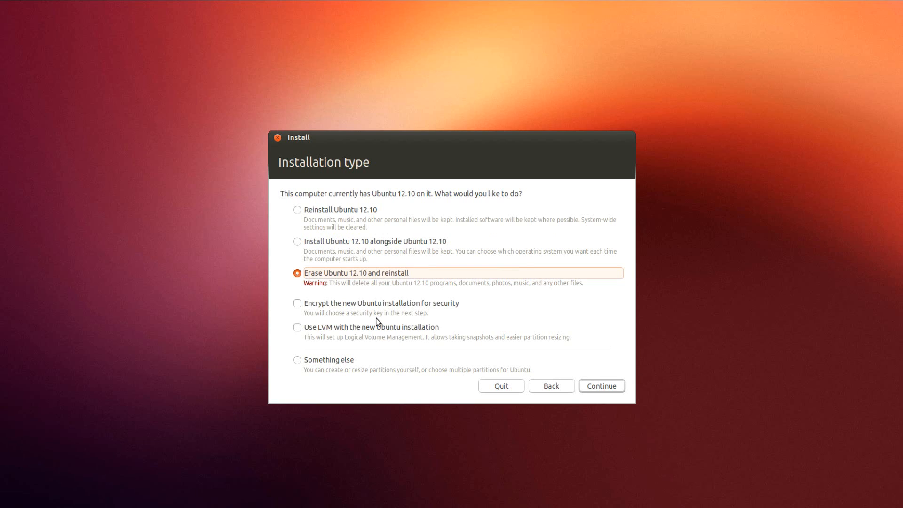
{"action": "mouse_move", "coordinate": [363, 332]}
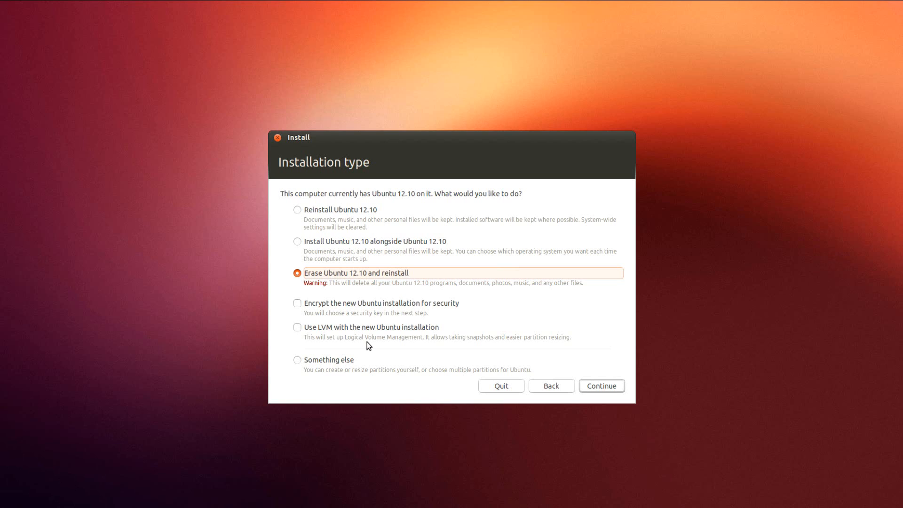
{"action": "mouse_move", "coordinate": [376, 375]}
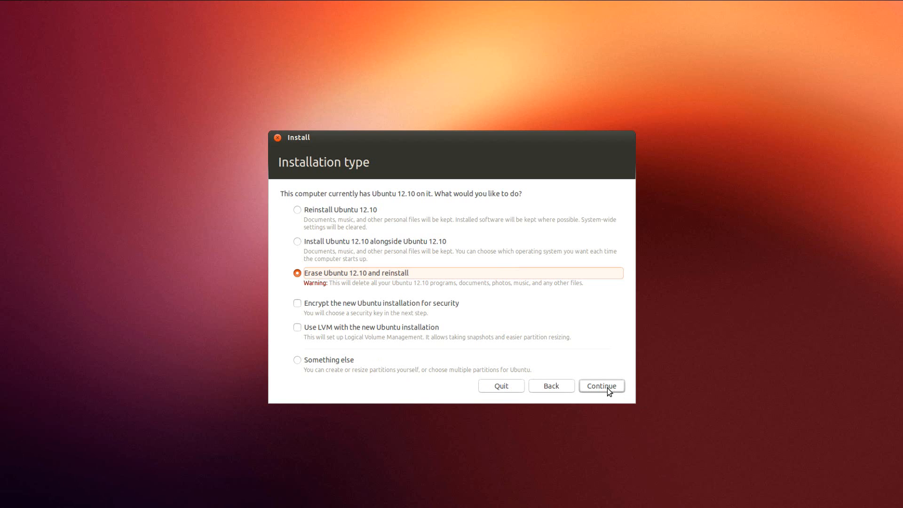
{"action": "left_click", "coordinate": [602, 386]}
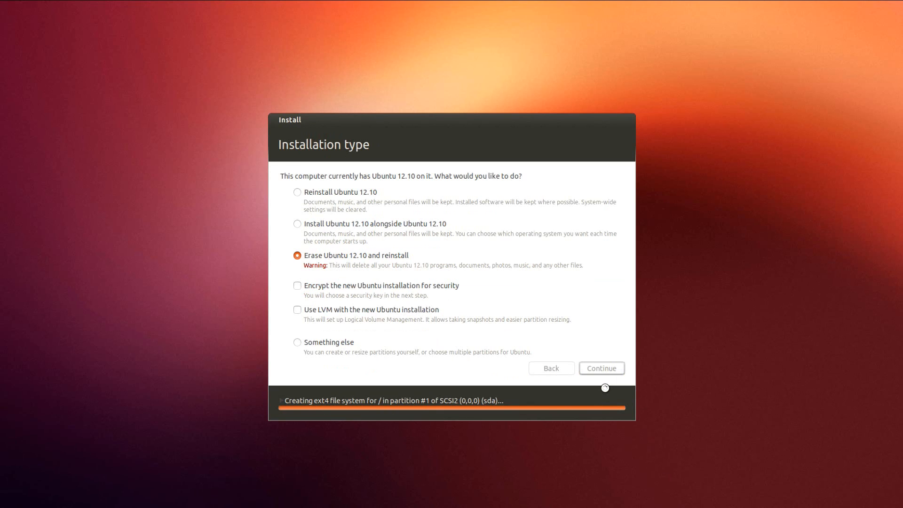
Set the time zone location to Vancouver and keep the English (US) keyboard layout.
{"action": "left_click", "coordinate": [601, 368]}
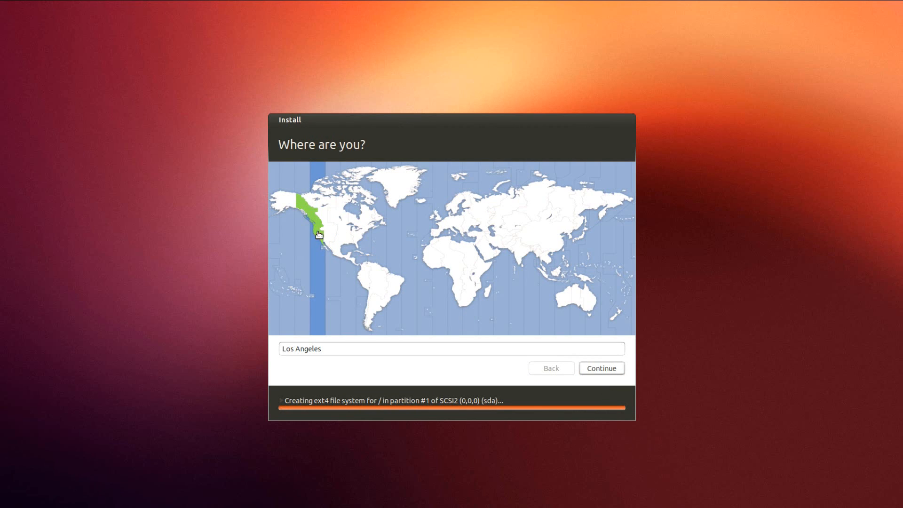
{"action": "left_click", "coordinate": [314, 217]}
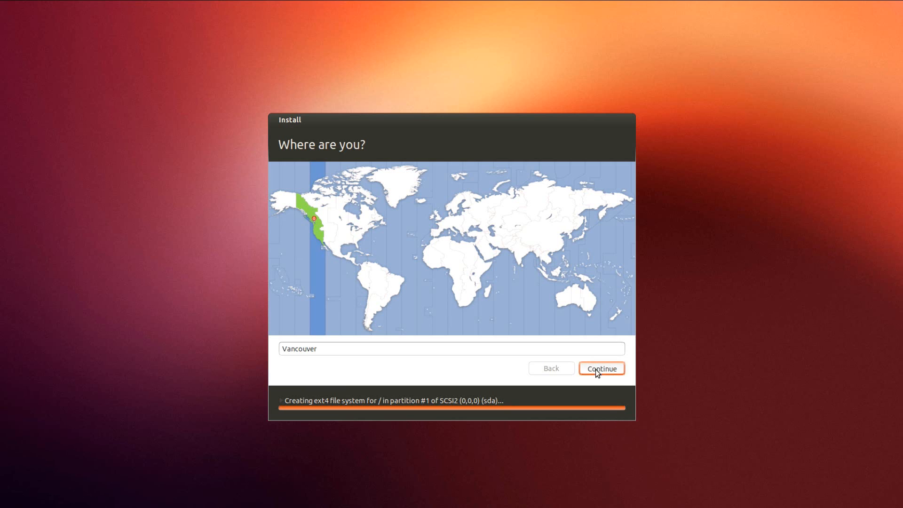
{"action": "left_click", "coordinate": [601, 368]}
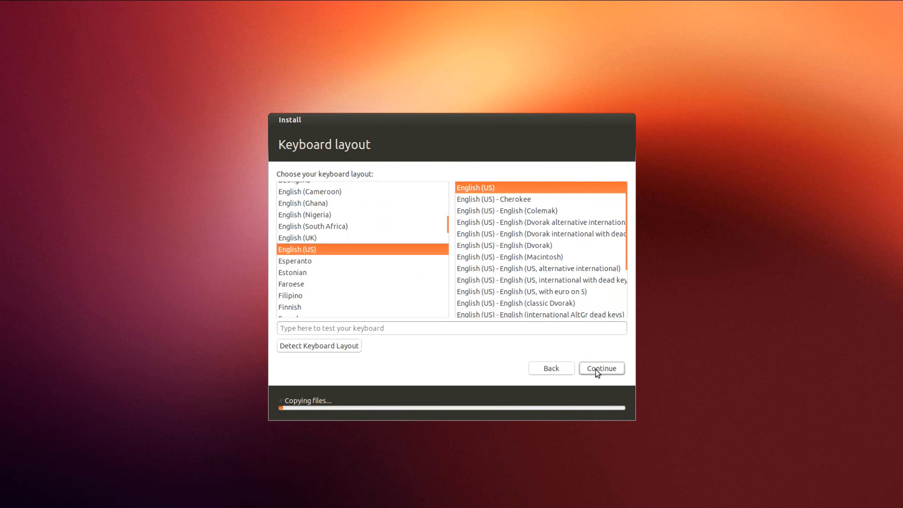
{"action": "left_click", "coordinate": [601, 368]}
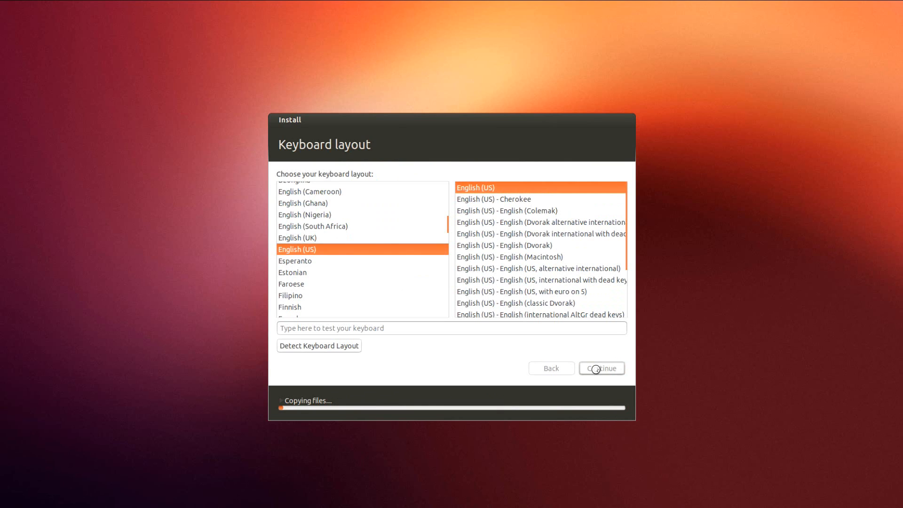
{"action": "left_click", "coordinate": [601, 368]}
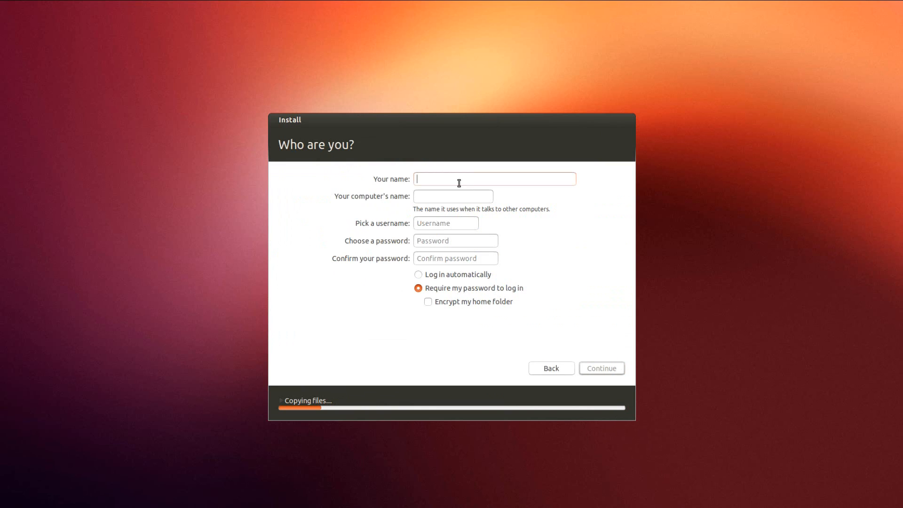
Enter name Timot, username tgraupmann, computer name UbuntuTAG and password, then submit the account details.
{"action": "type", "text": "tgraupma"}
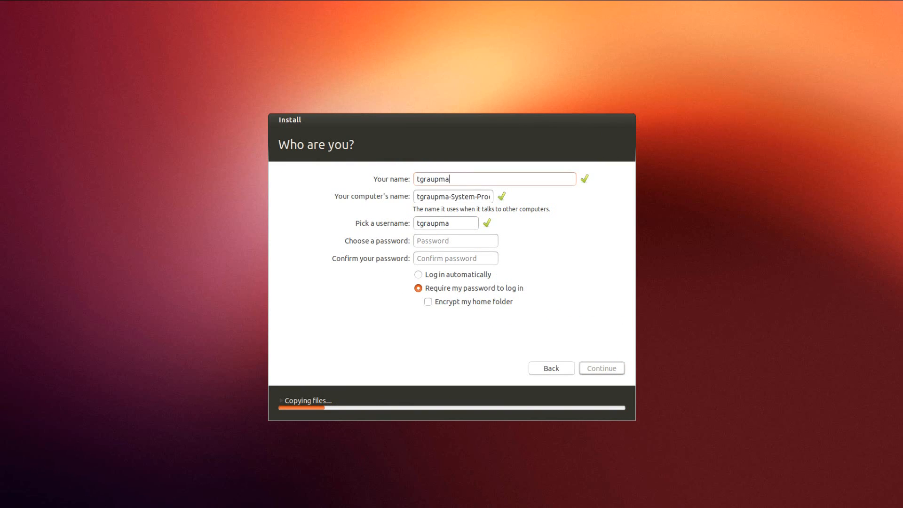
{"action": "type", "text": "nn"}
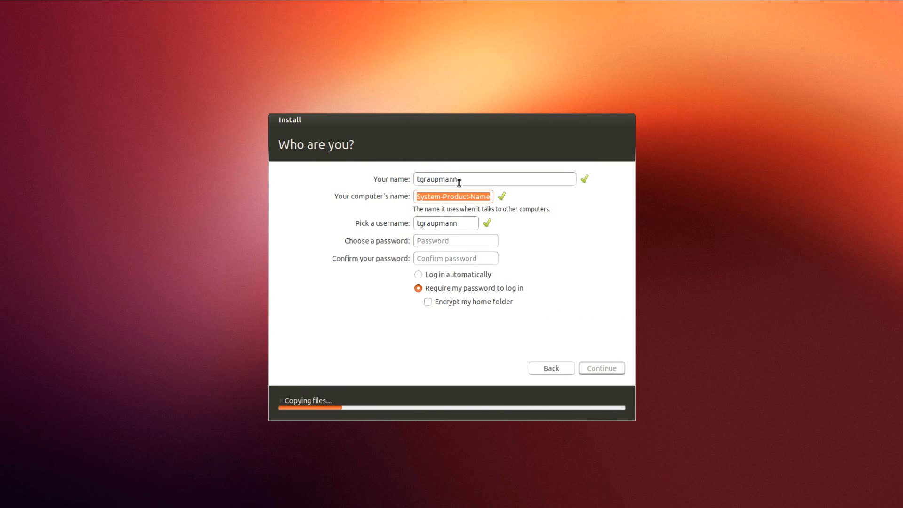
{"action": "type", "text": "Ubun"}
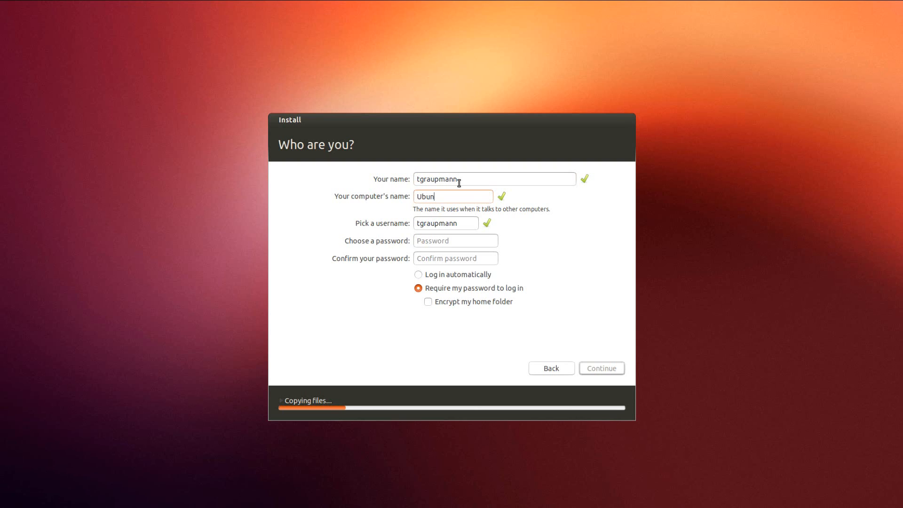
{"action": "type", "text": "tuTAG"}
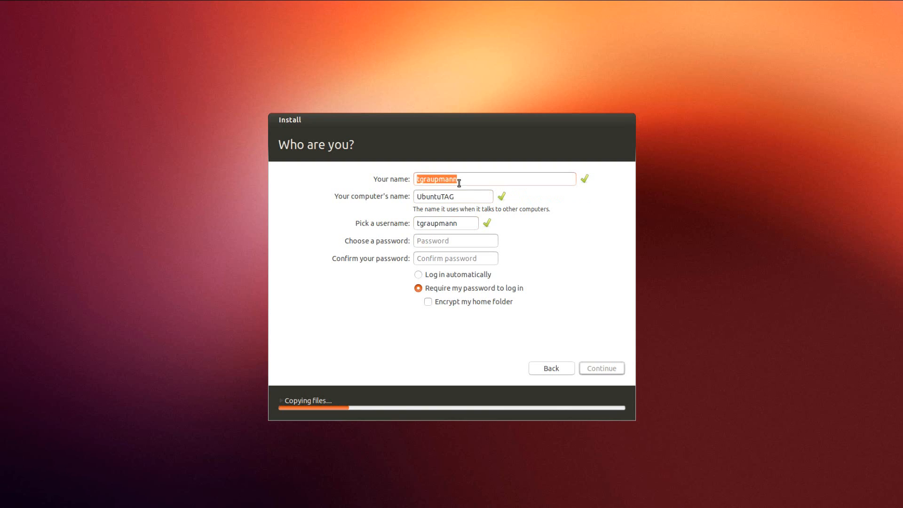
{"action": "type", "text": "Timothy A. G"}
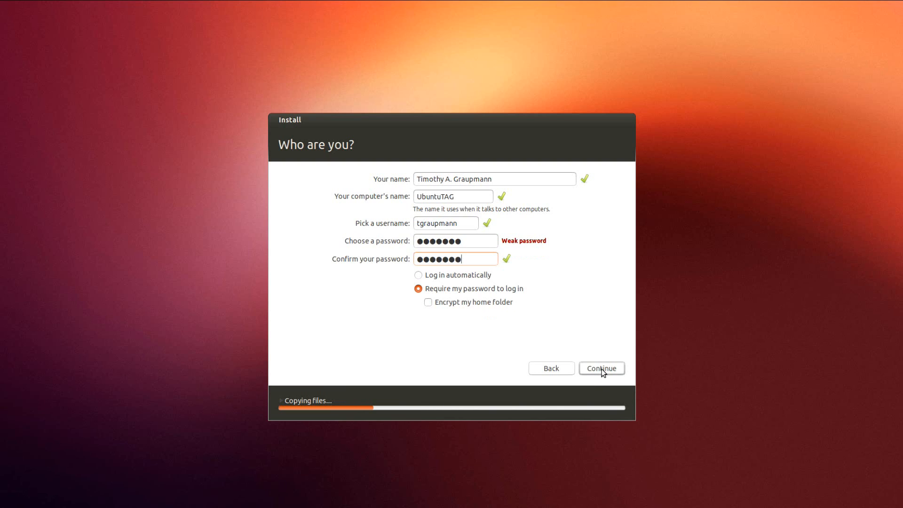
{"action": "left_click", "coordinate": [601, 368]}
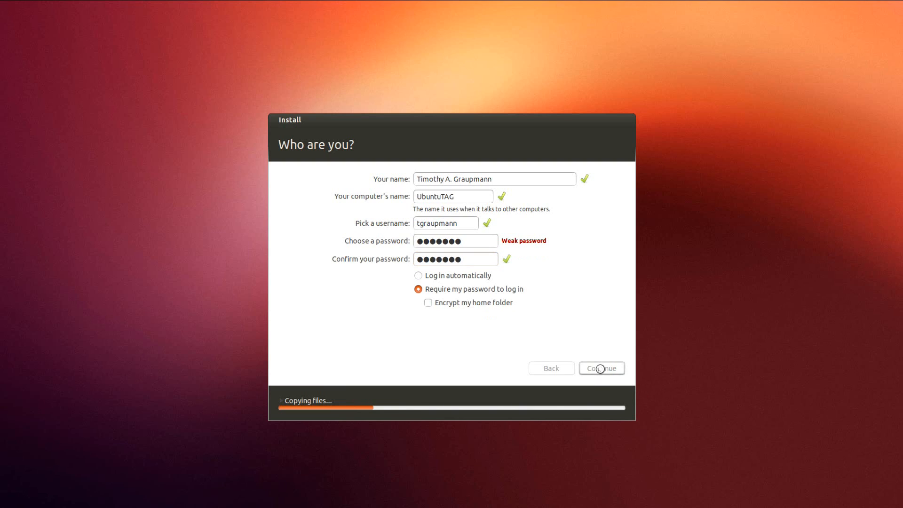
{"action": "left_click", "coordinate": [601, 368]}
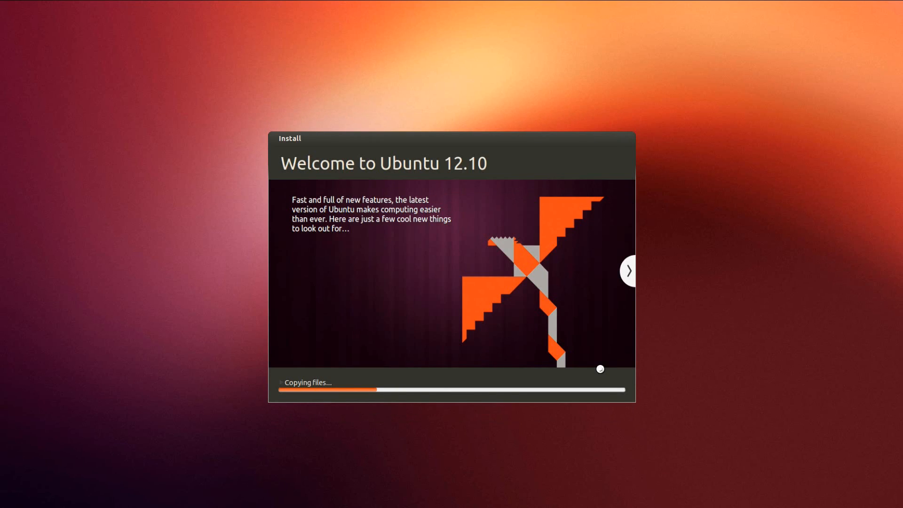
Acknowledge the Installation Complete dialog and choose Restart Now.
{"action": "left_click", "coordinate": [627, 271]}
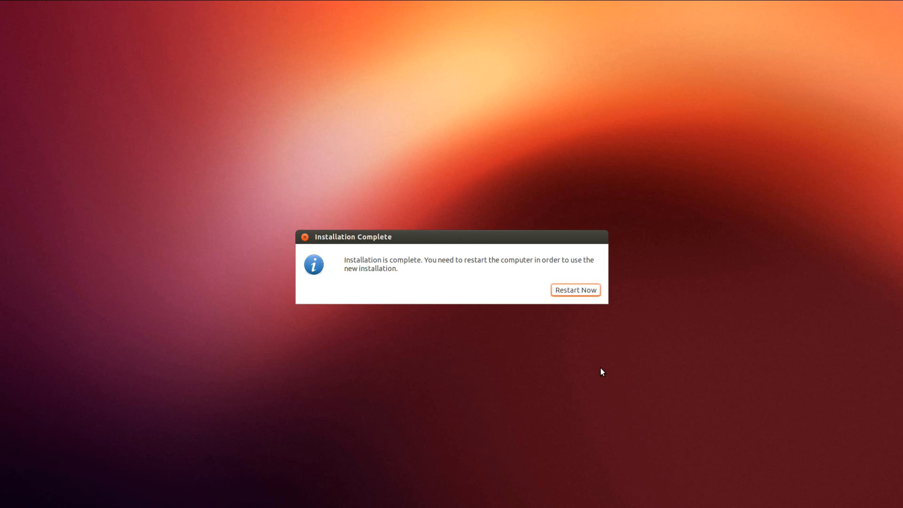
{"action": "left_click", "coordinate": [575, 290]}
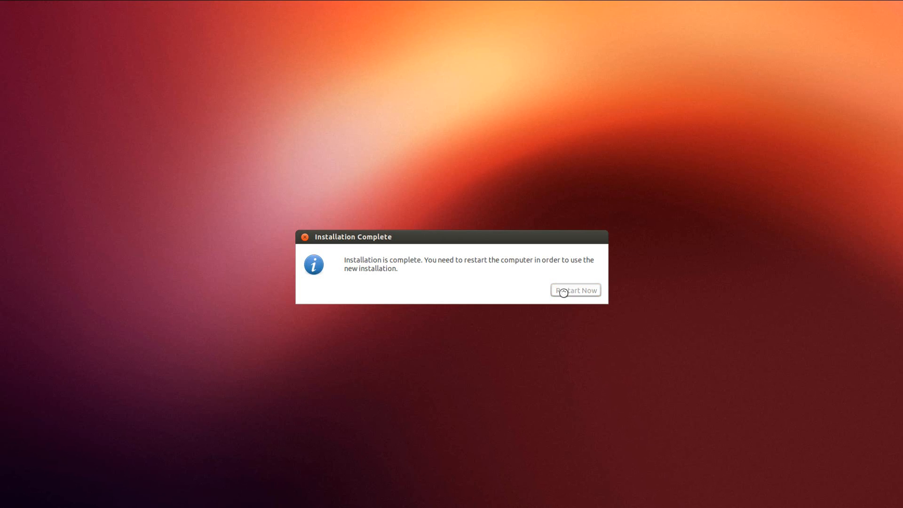
{"action": "left_click", "coordinate": [576, 290]}
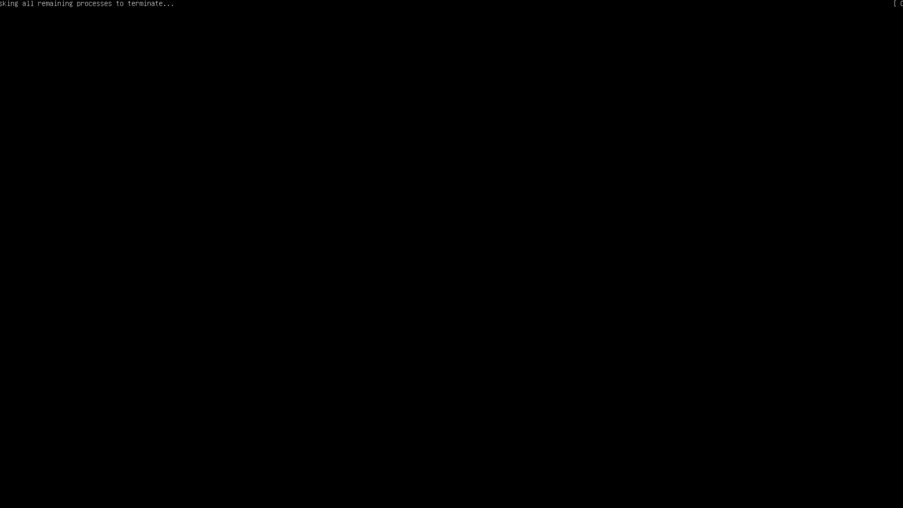